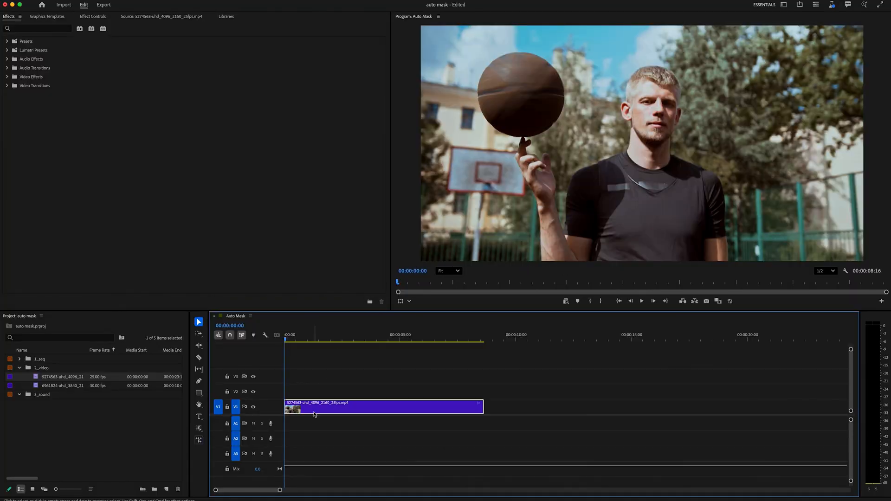
pyautogui.moveTo(239, 393)
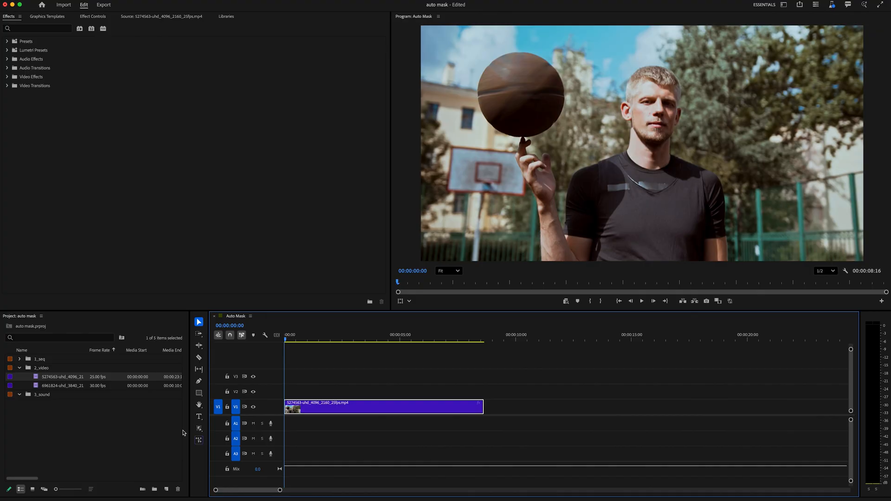
# Create an object mask covering the basketball player and the spinning ball
pyautogui.click(198, 428)
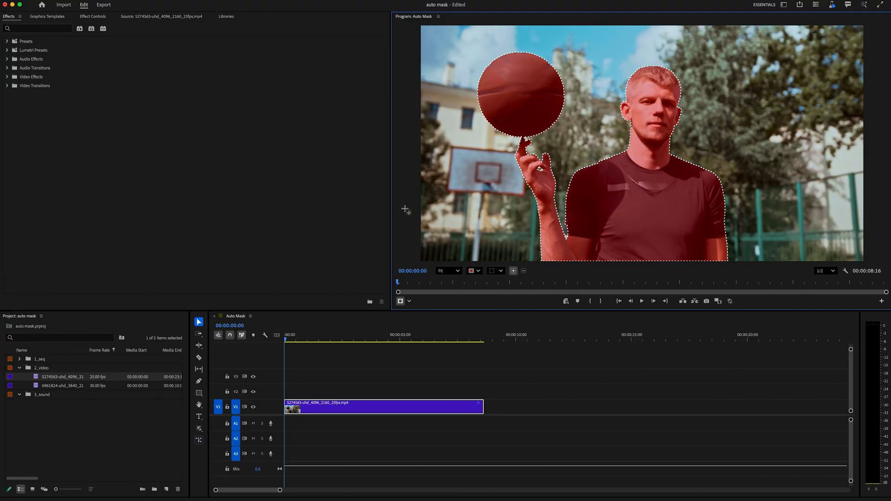
# Show the clip's Effect Controls with Opacity collapsed and the Object Mask settings expanded
pyautogui.click(94, 15)
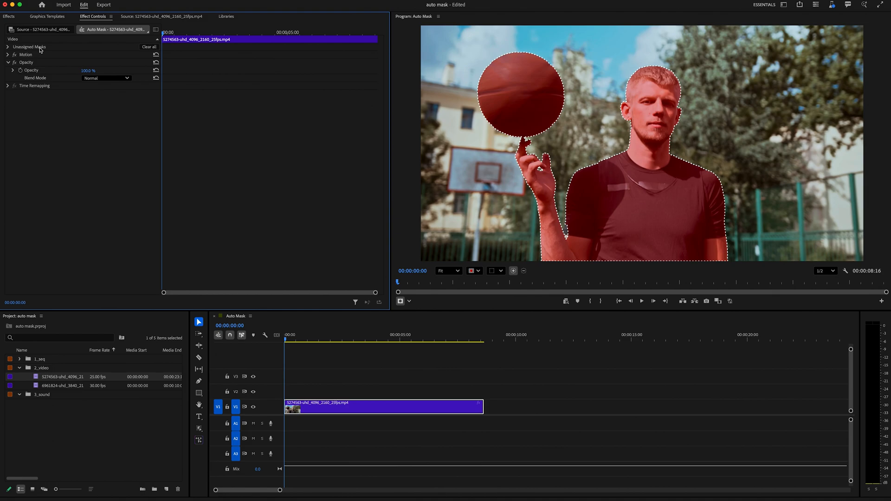
pyautogui.click(10, 62)
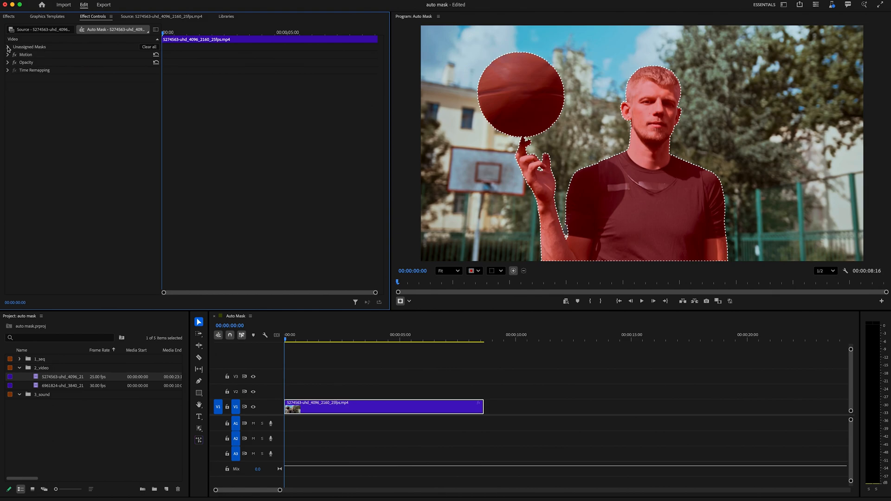
pyautogui.click(7, 46)
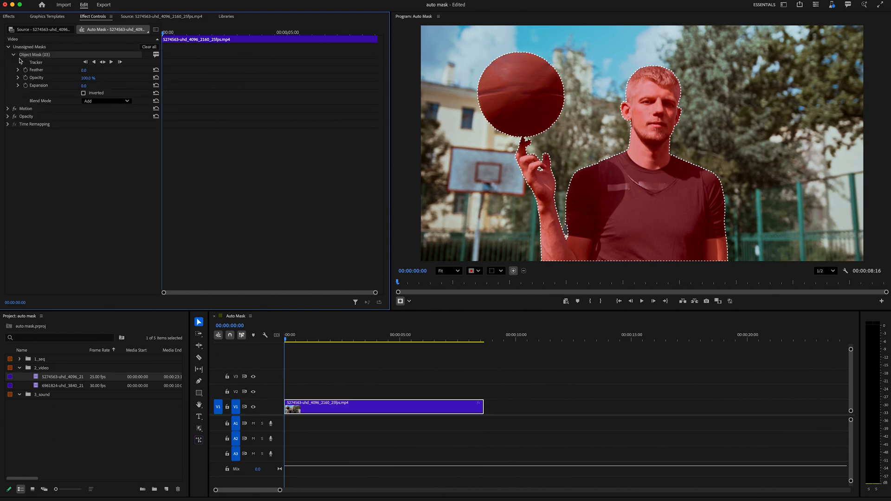
pyautogui.moveTo(103, 63)
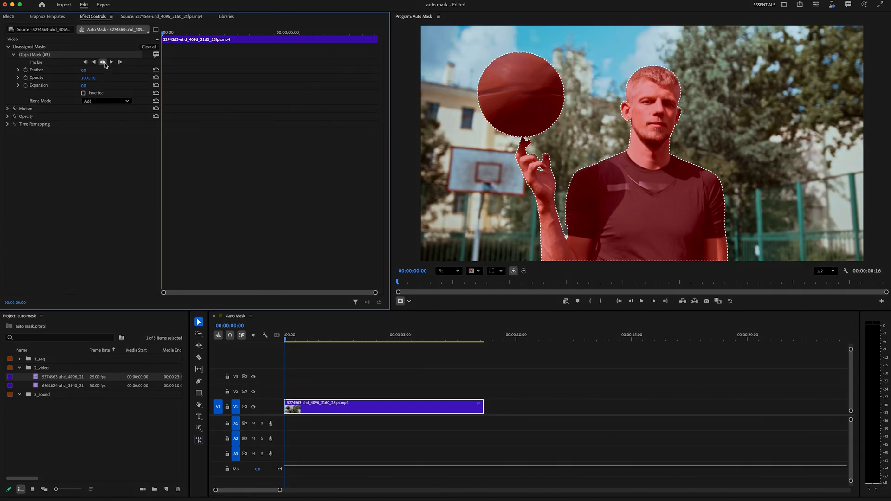
# Track the object mask forward and check it follows the player at a later frame
pyautogui.click(104, 62)
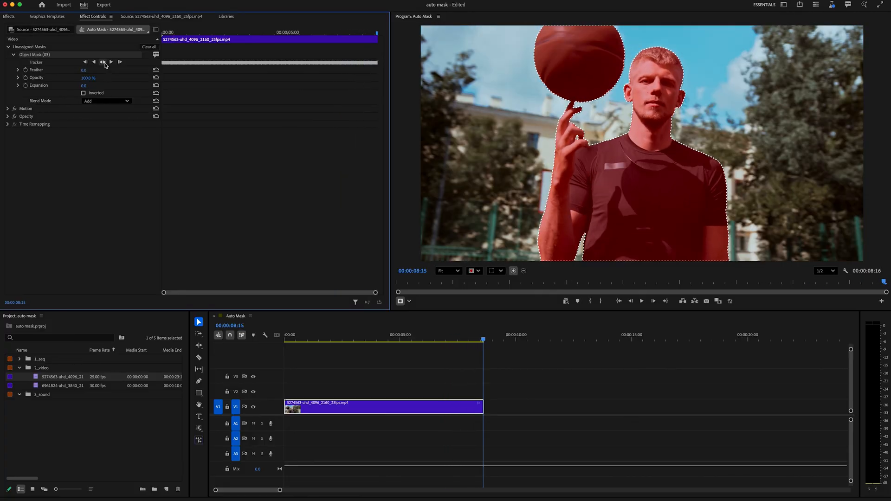
pyautogui.click(431, 340)
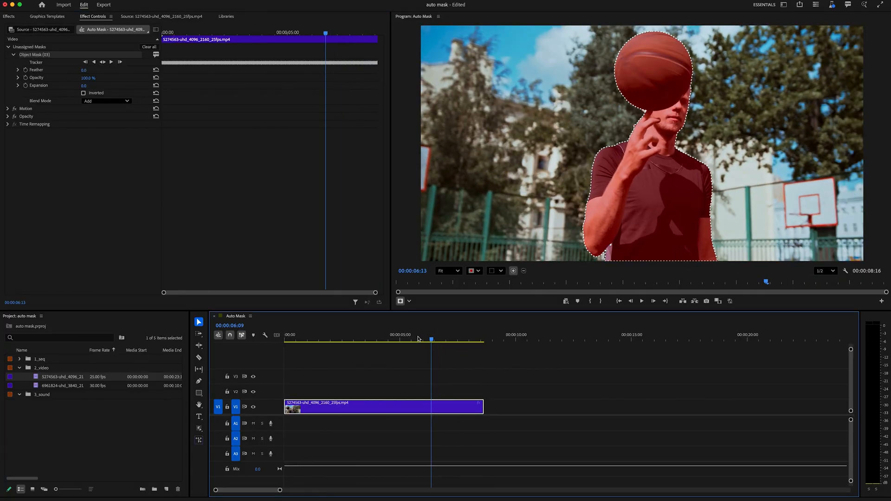
# Isolate the masked player and ball, then preview the galaxy background clip
pyautogui.click(293, 339)
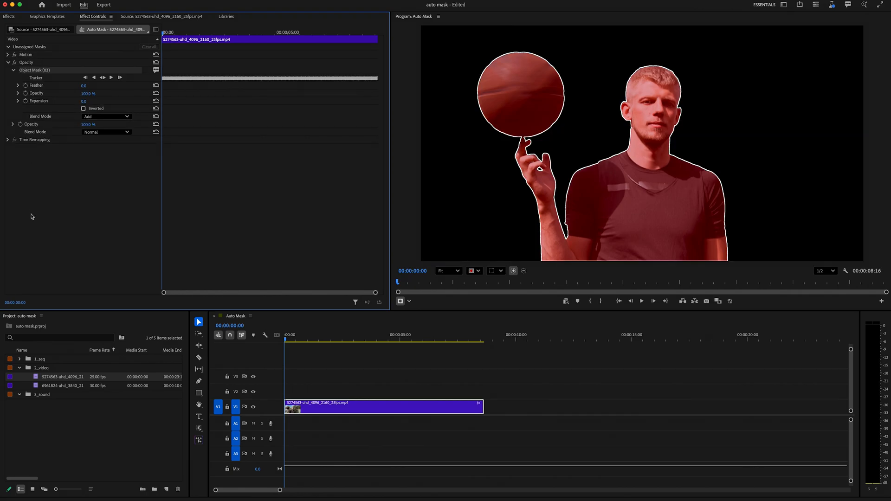
pyautogui.doubleClick(56, 386)
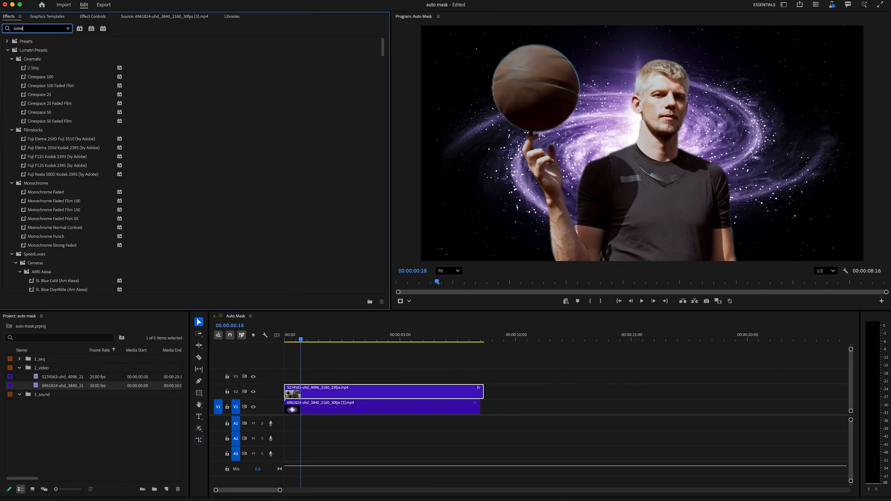
# Search for 'lumetri color' and apply Lumetri Color to the V2 player clip
pyautogui.write('lumetri color')
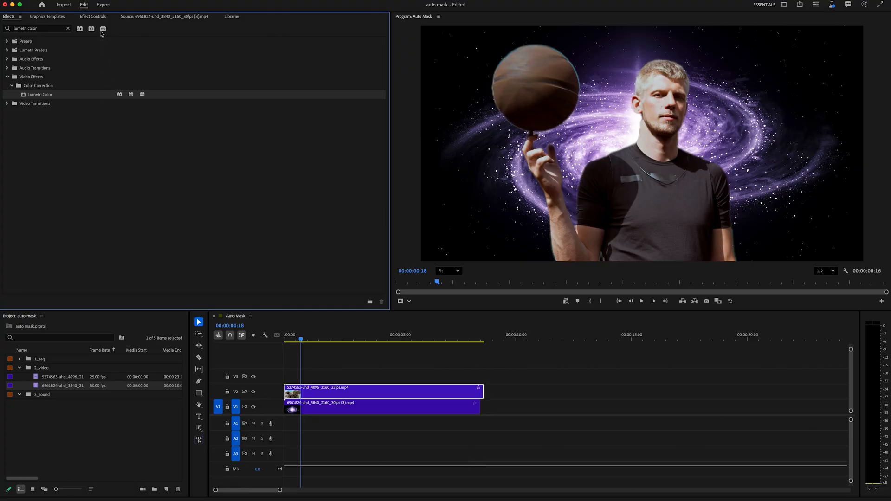
pyautogui.click(91, 17)
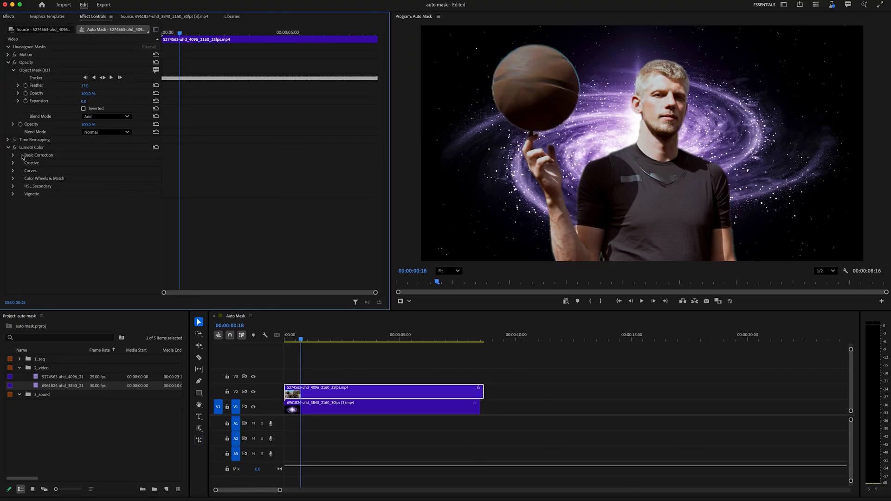